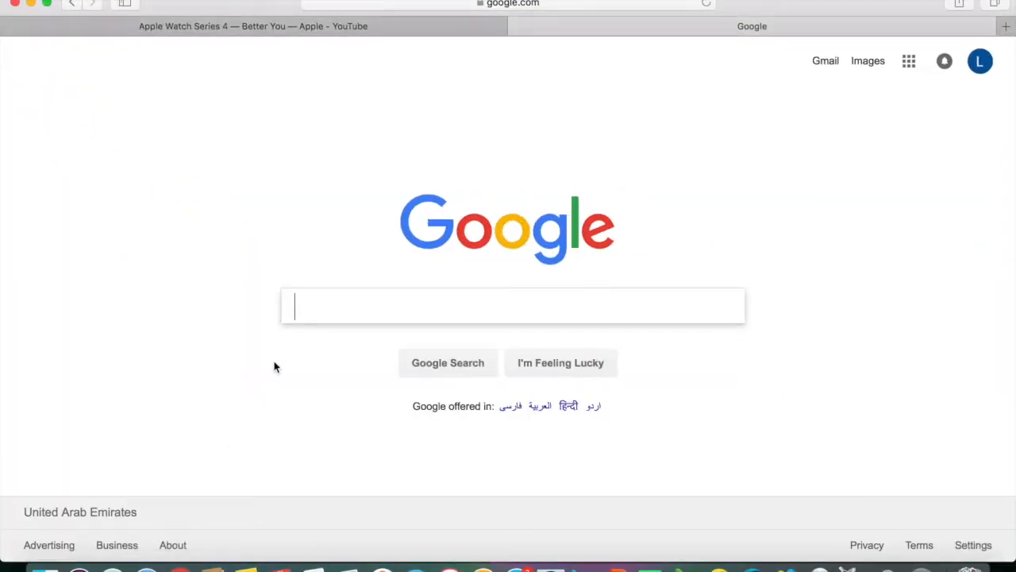
# Step: Search Google for 'visual studio 2017 download' using the suggested query
pyautogui.write('visual')
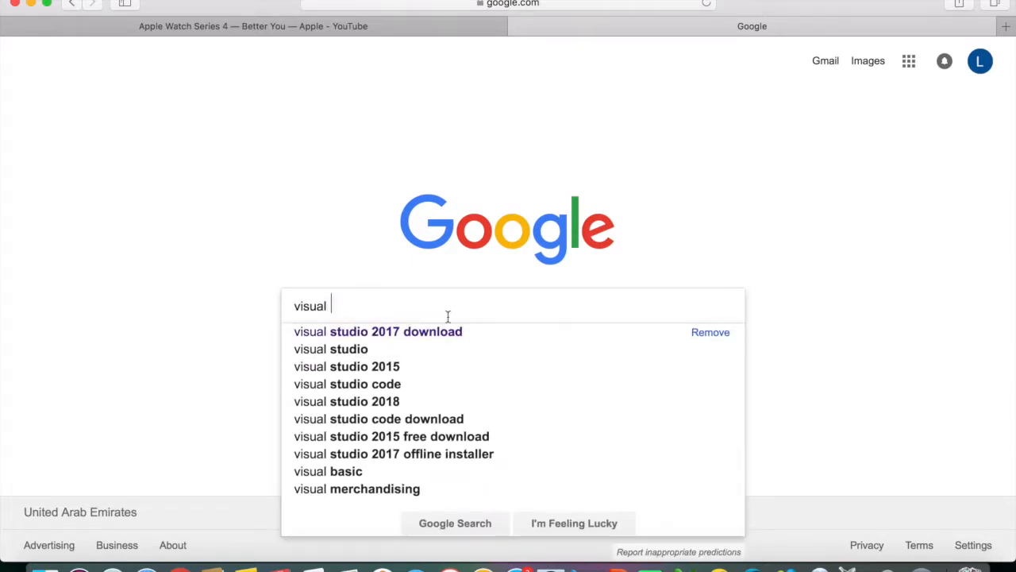
pyautogui.click(378, 331)
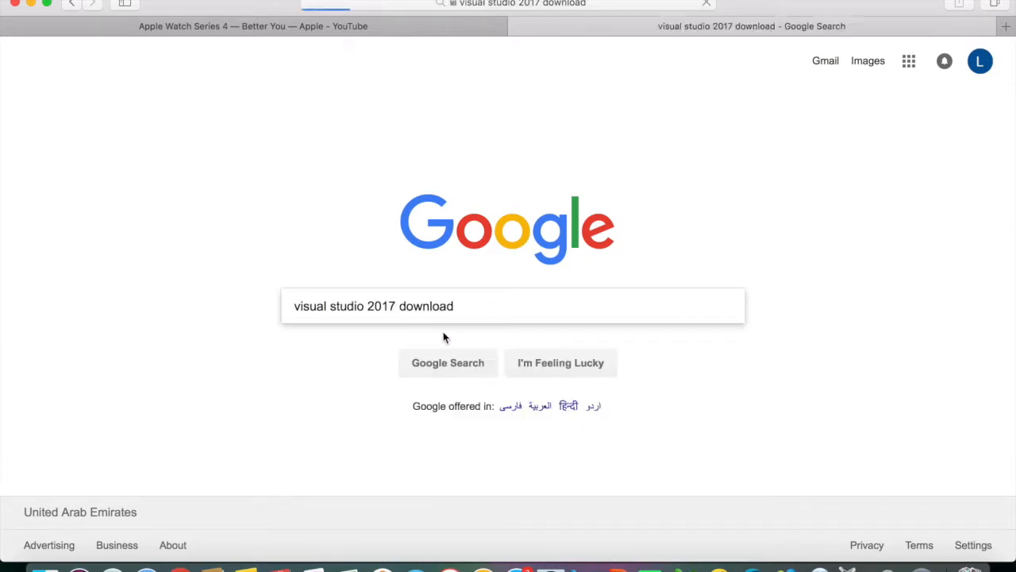
# Step: Open the 'Downloads | IDE, Code, & Team Foundation Server | Visual Studio' result
pyautogui.click(447, 362)
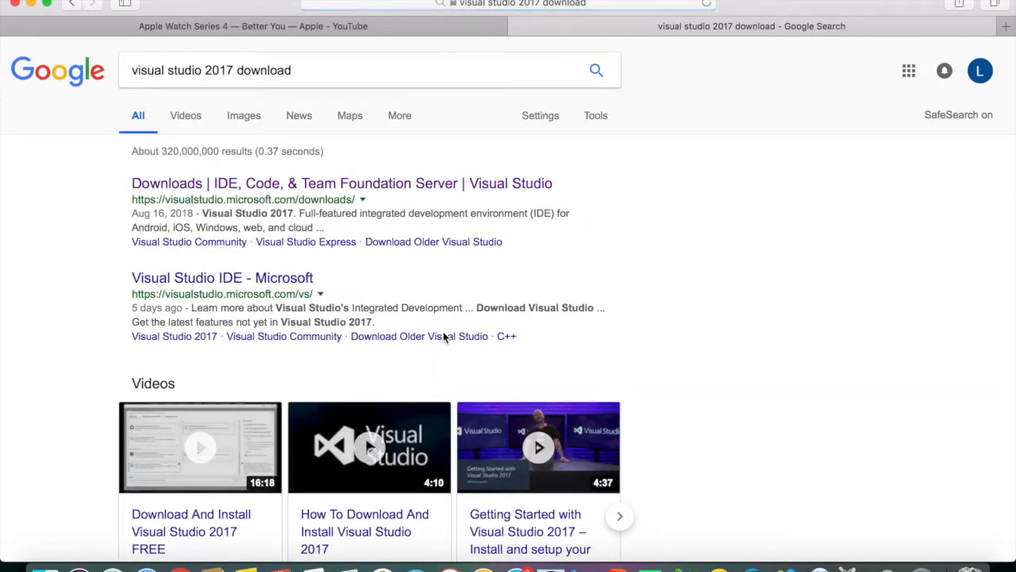
pyautogui.moveTo(443, 328)
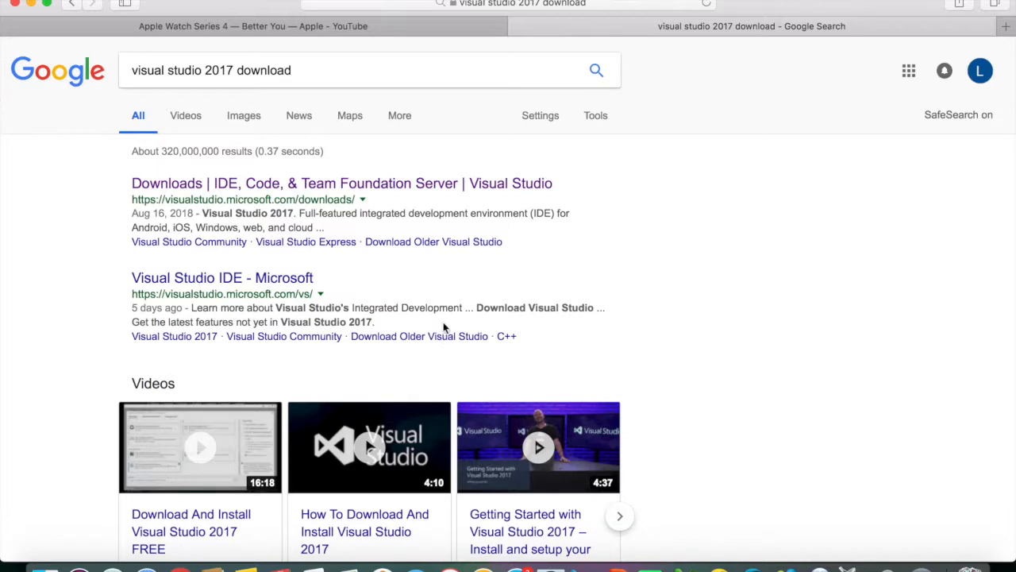
pyautogui.moveTo(407, 187)
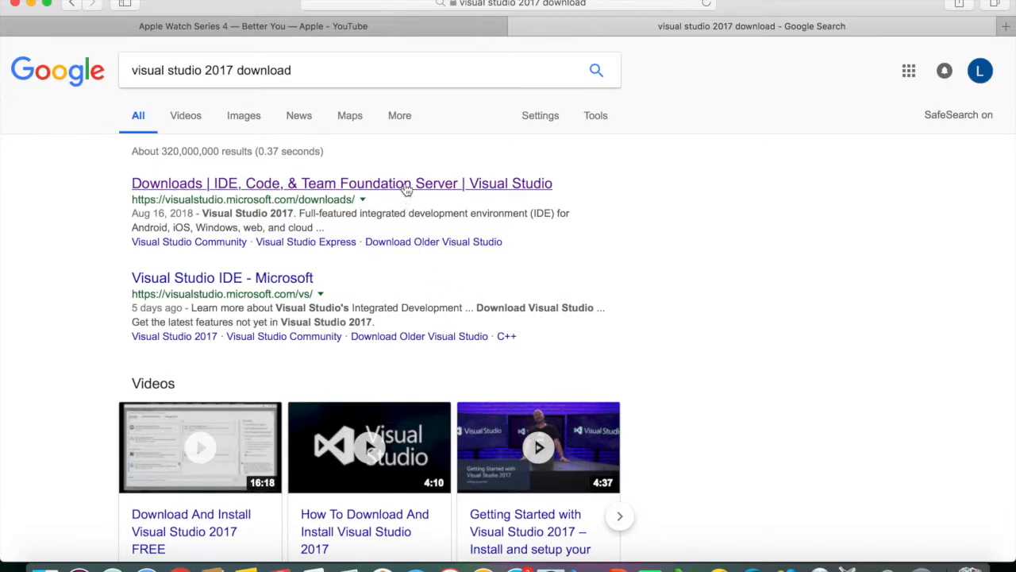
pyautogui.click(342, 183)
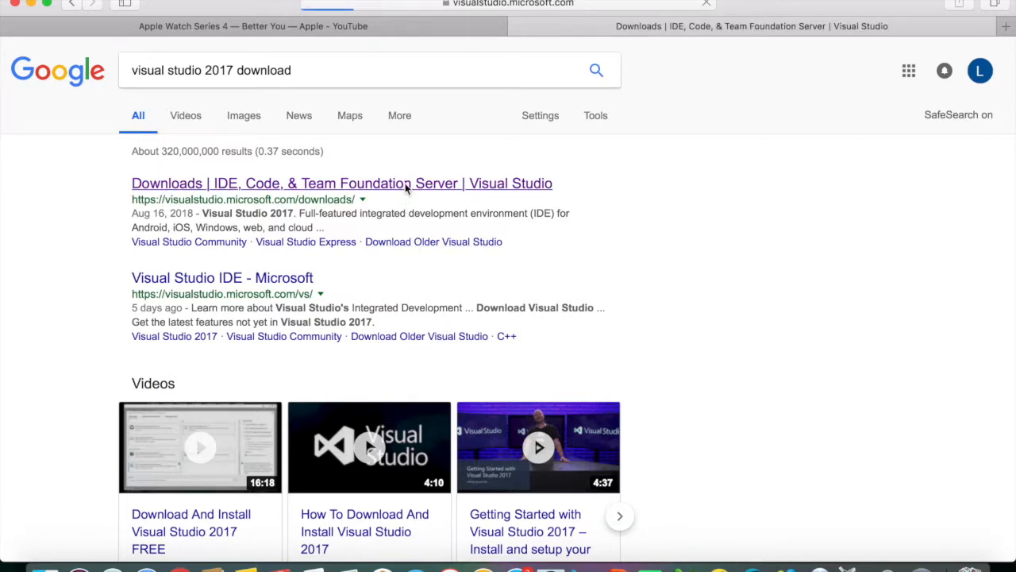
# Step: Download Visual Studio for Mac Community and decline the feedback survey with 'No thanks'
pyautogui.click(342, 182)
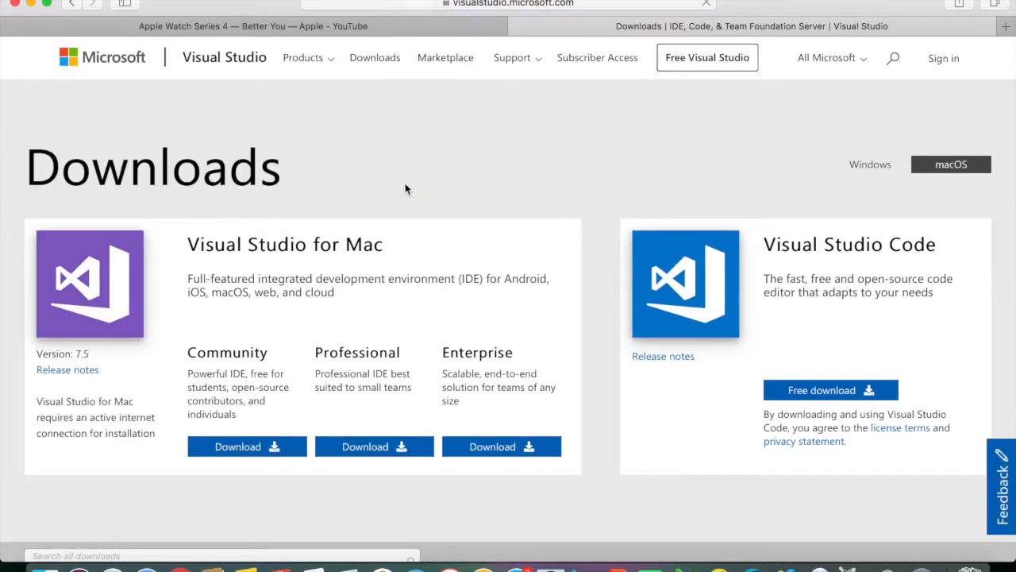
pyautogui.moveTo(240, 457)
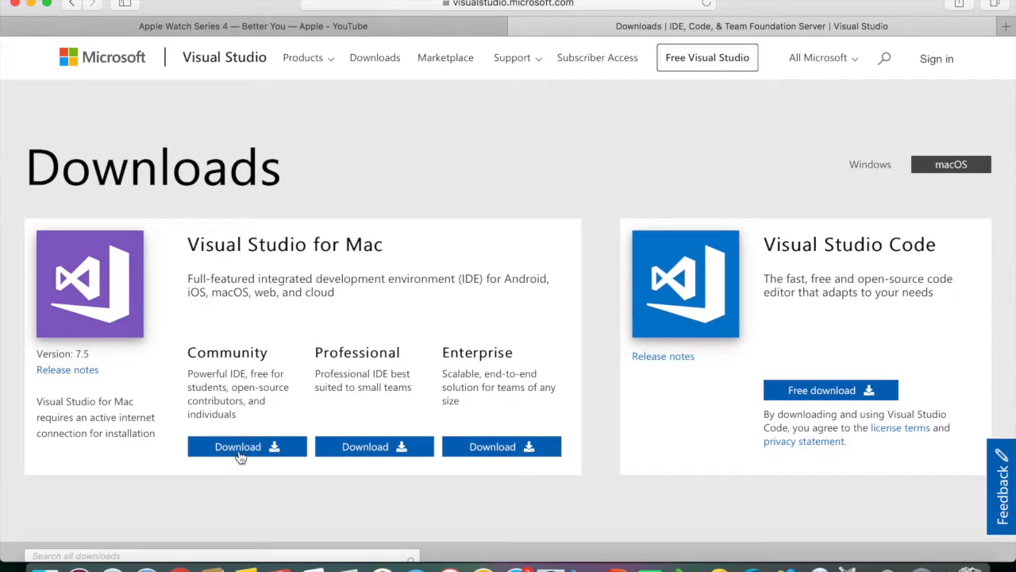
pyautogui.click(238, 446)
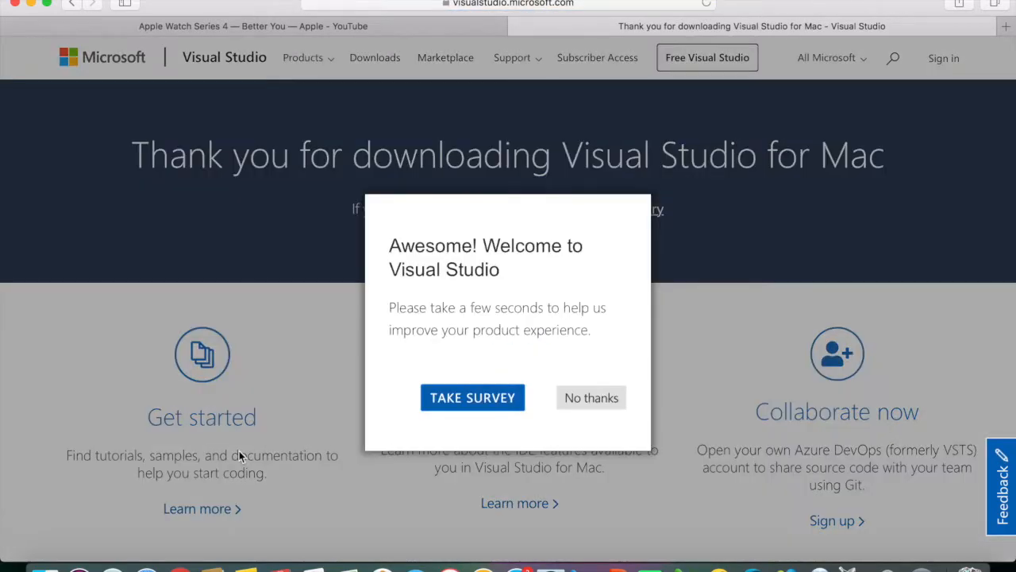
pyautogui.click(591, 397)
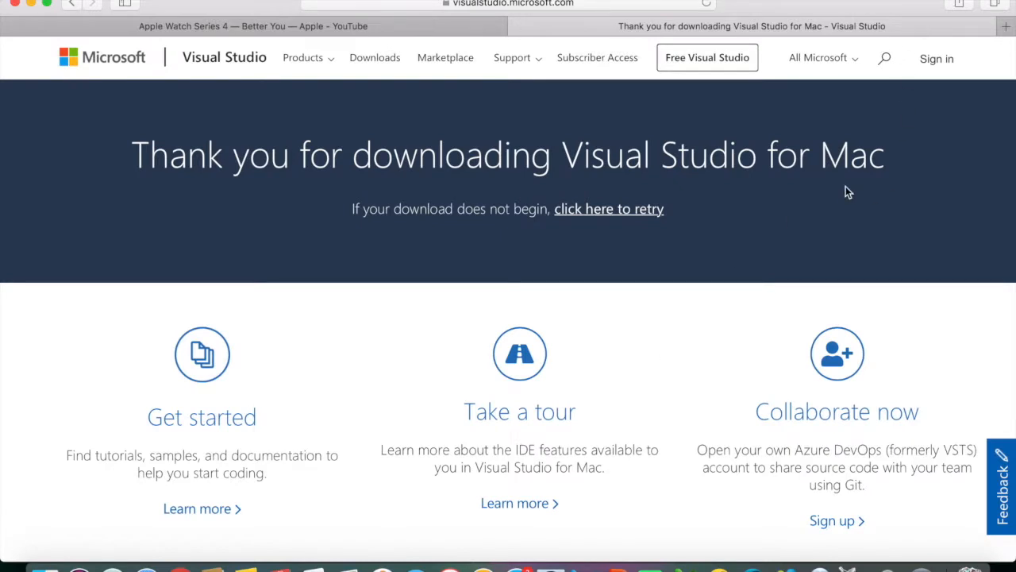
pyautogui.moveTo(717, 248)
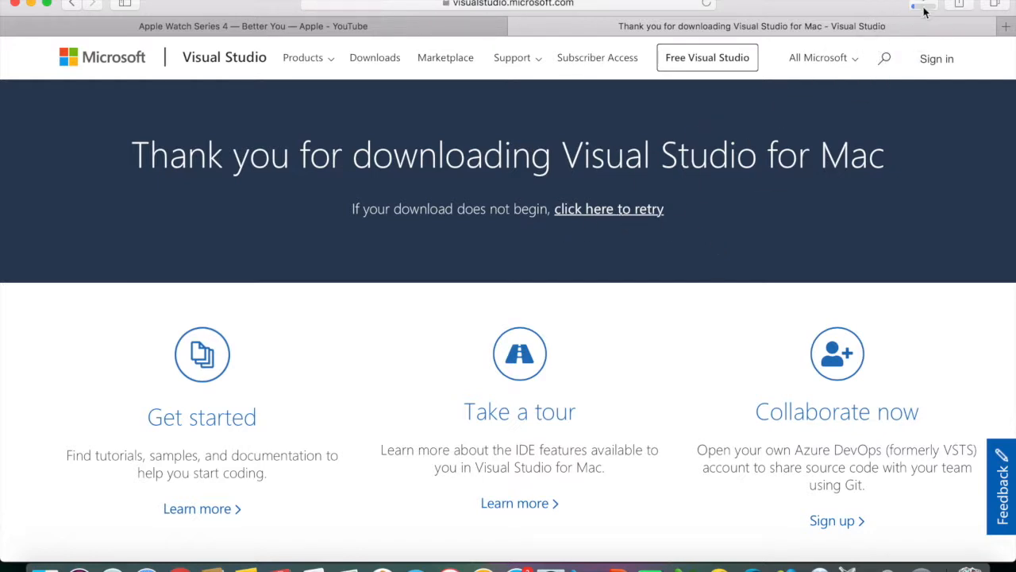
# Step: Show Safari's downloads list to reach visualstudioformacinstaller.dmg
pyautogui.click(924, 7)
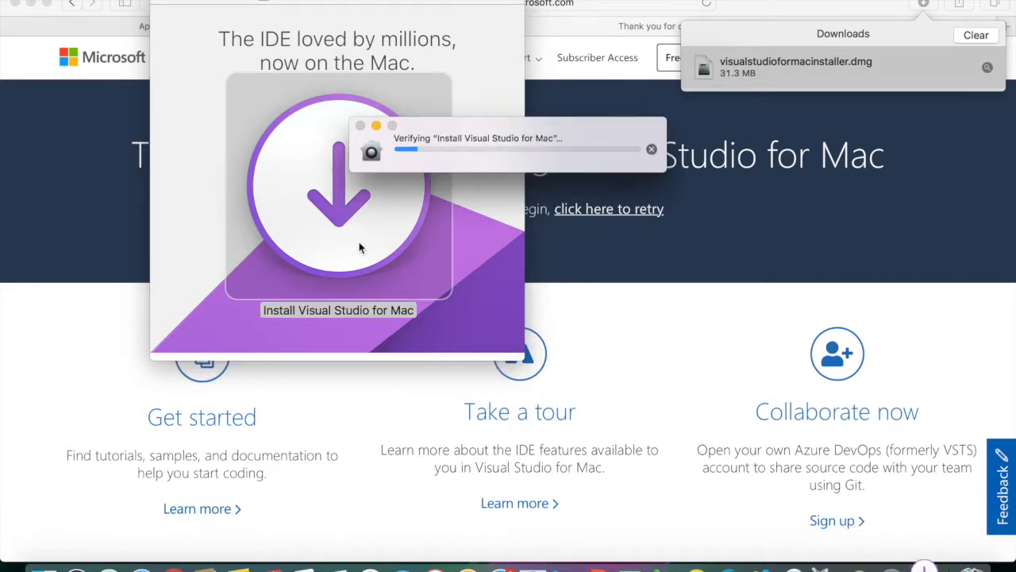
pyautogui.moveTo(427, 58)
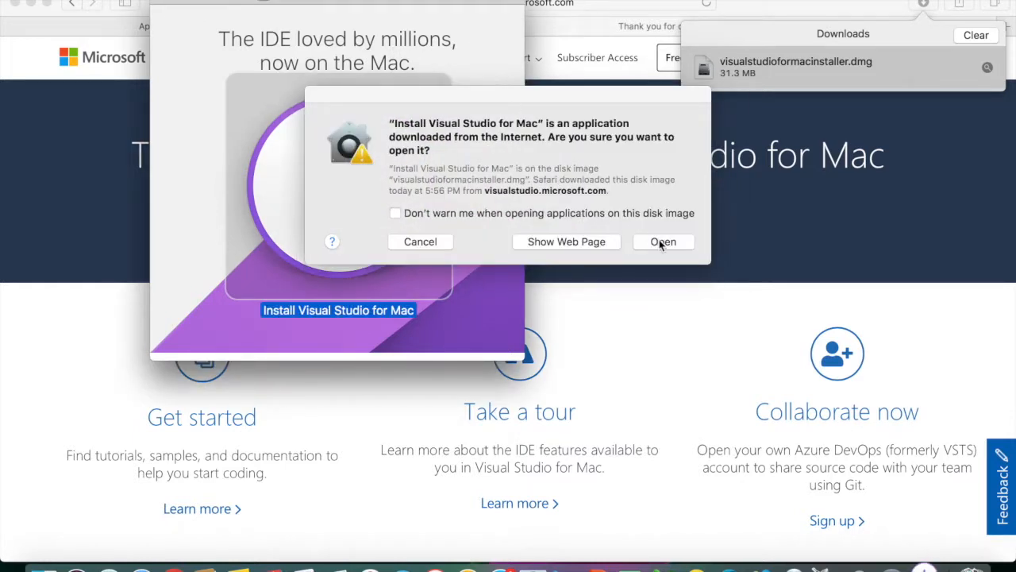
# Step: Confirm opening the downloaded installer and accept the privacy and license terms
pyautogui.click(663, 241)
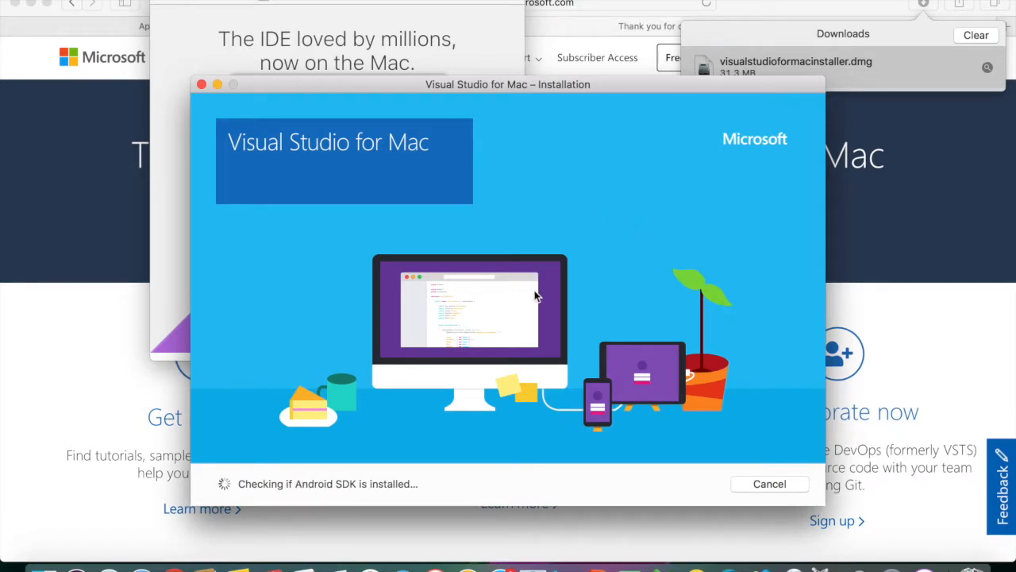
pyautogui.moveTo(260, 109)
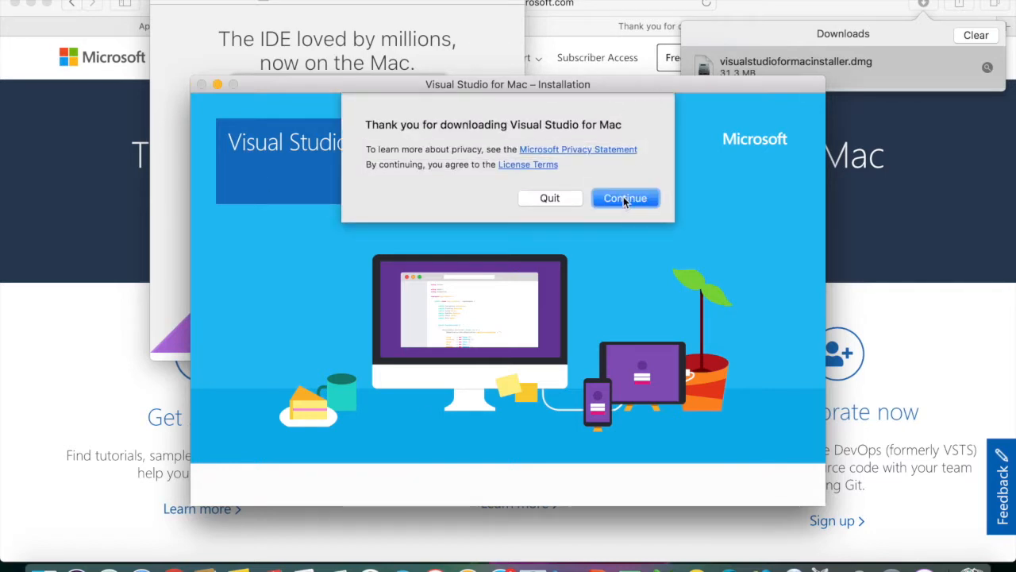
pyautogui.click(625, 198)
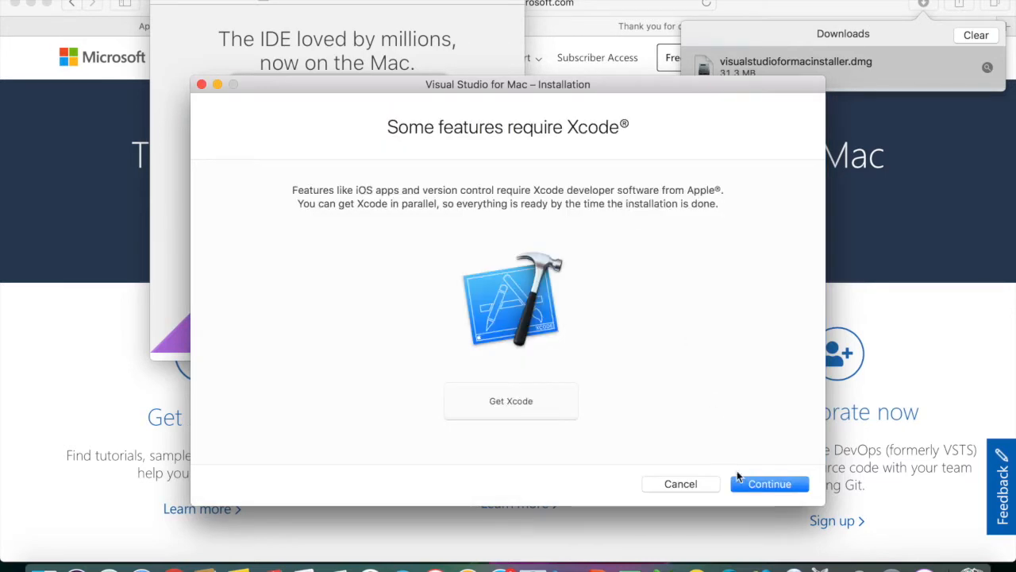